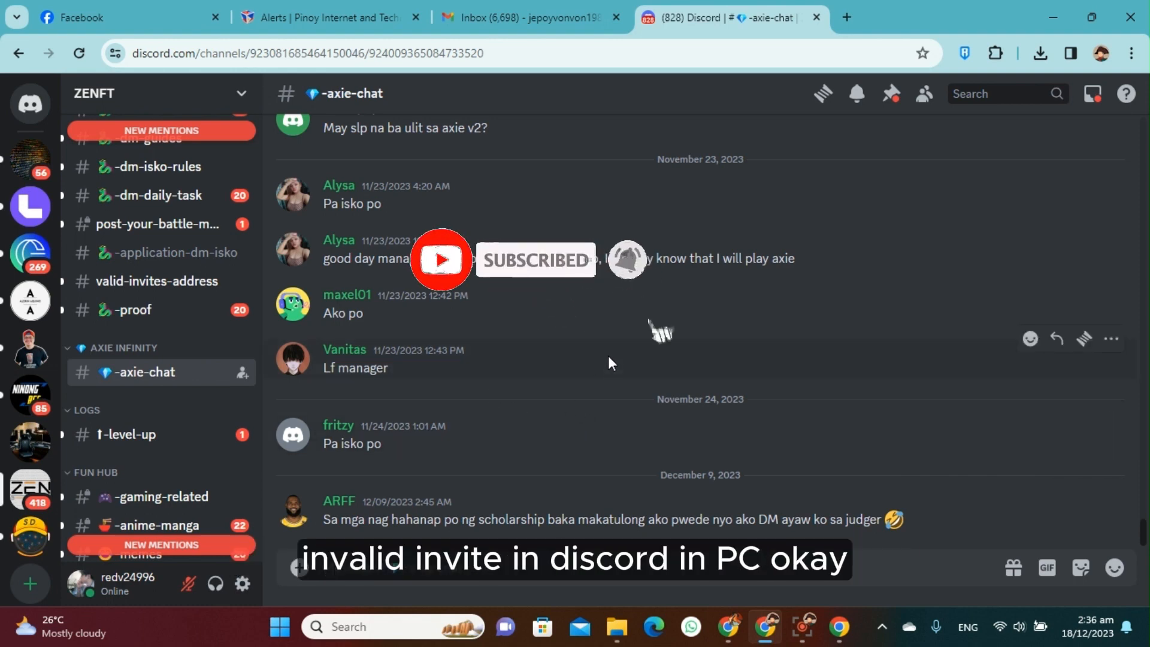
pyautogui.moveTo(448, 380)
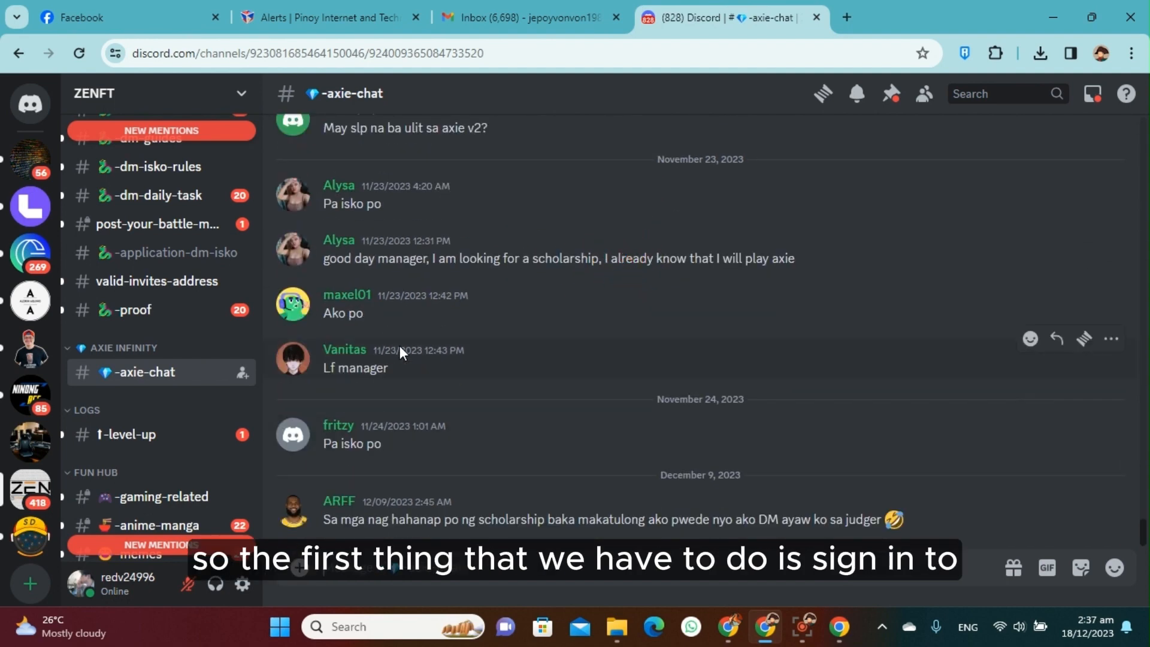
pyautogui.moveTo(776, 472)
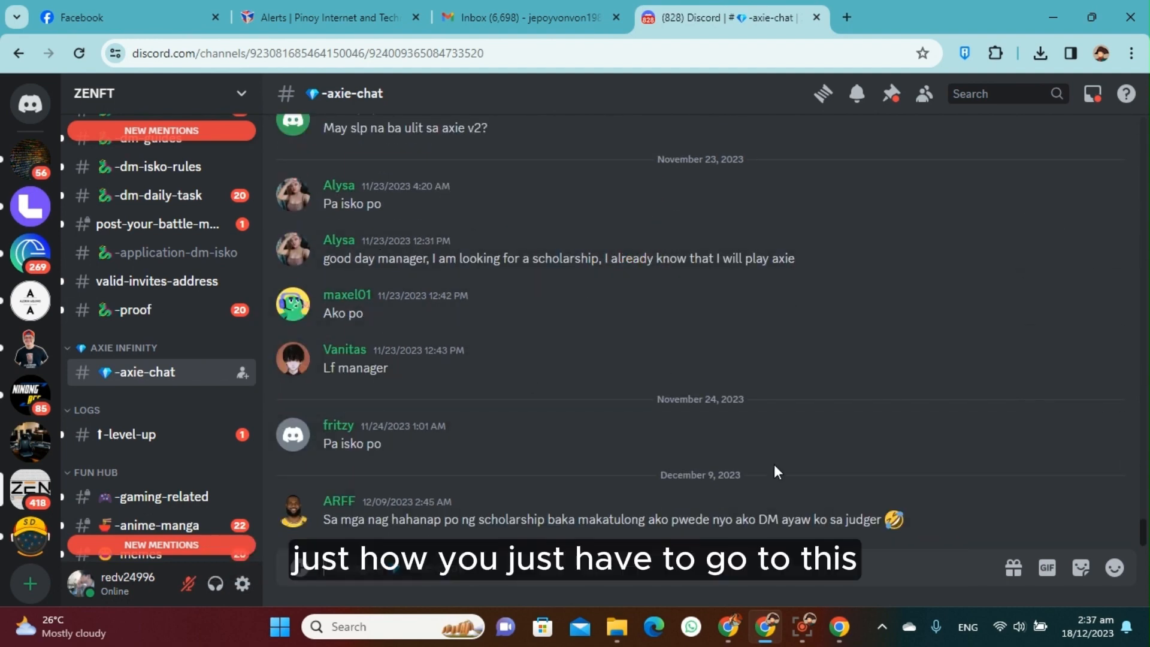
pyautogui.moveTo(252, 316)
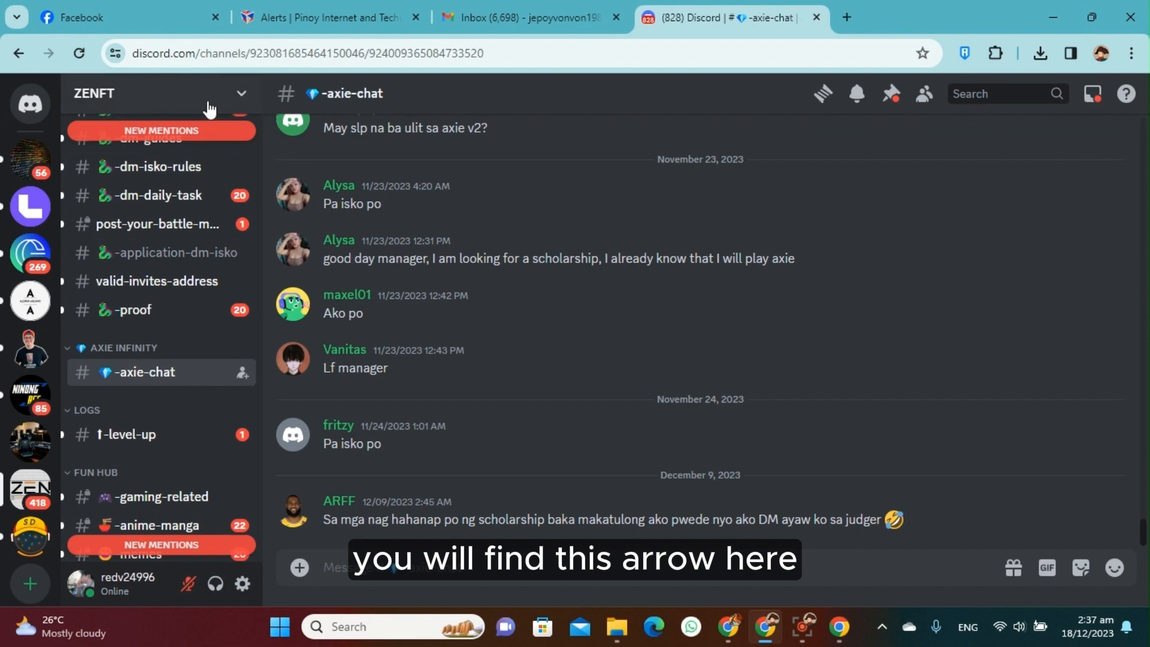
pyautogui.moveTo(308, 154)
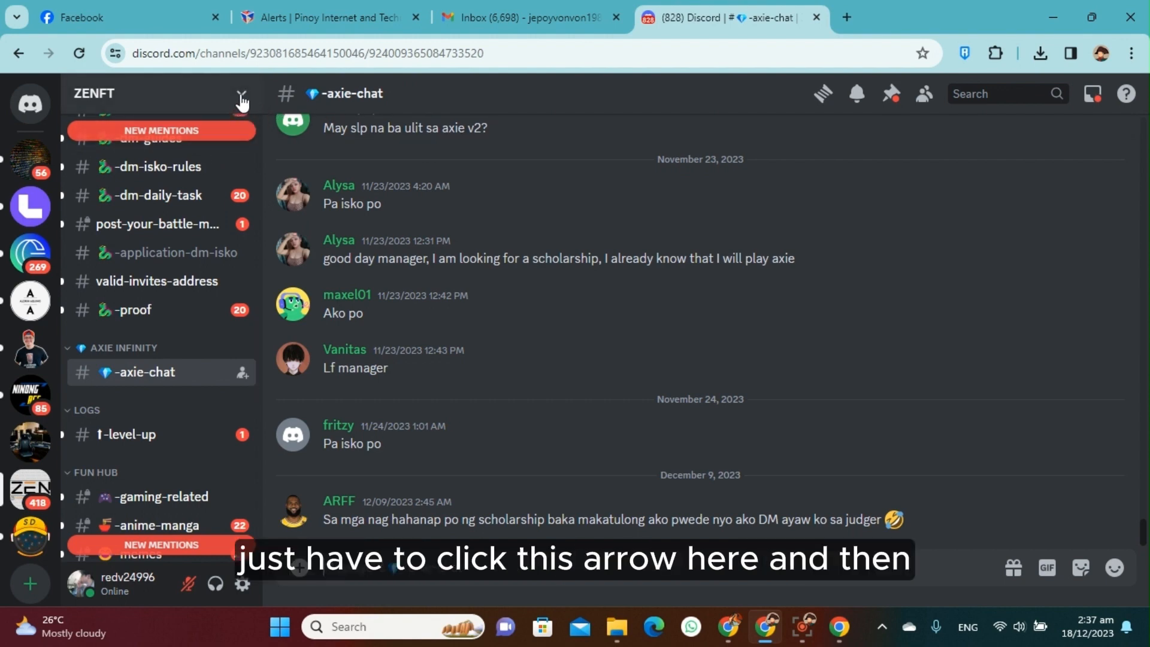
# - Open the Invite People dialog from the ZENFT server menu
pyautogui.click(241, 96)
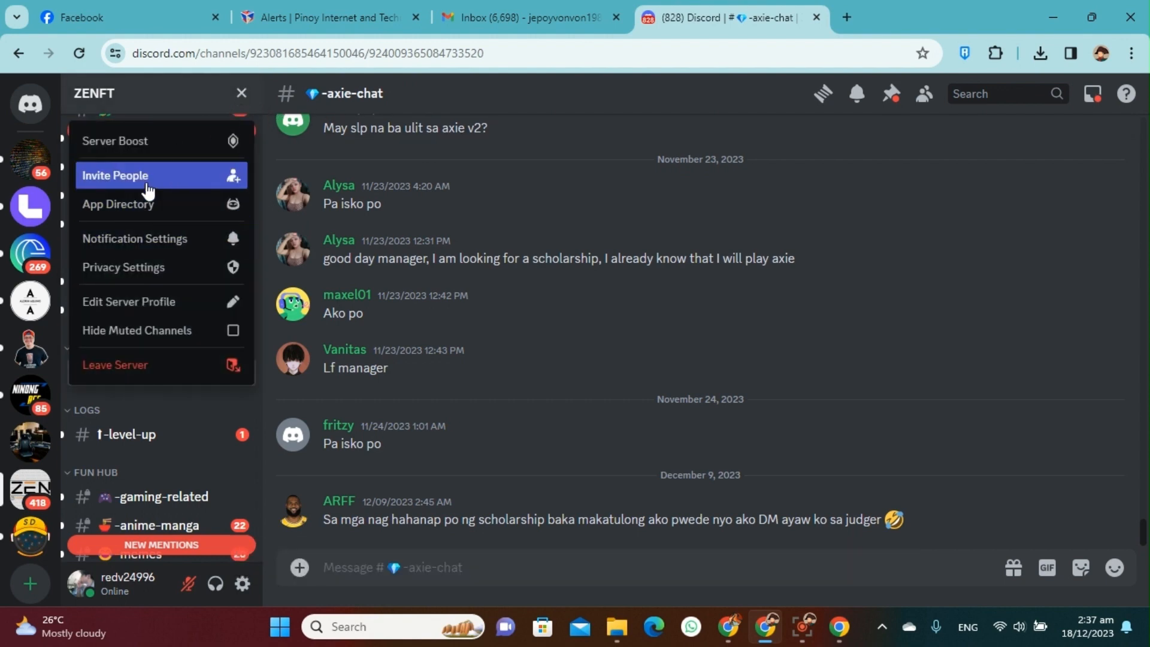
pyautogui.click(114, 174)
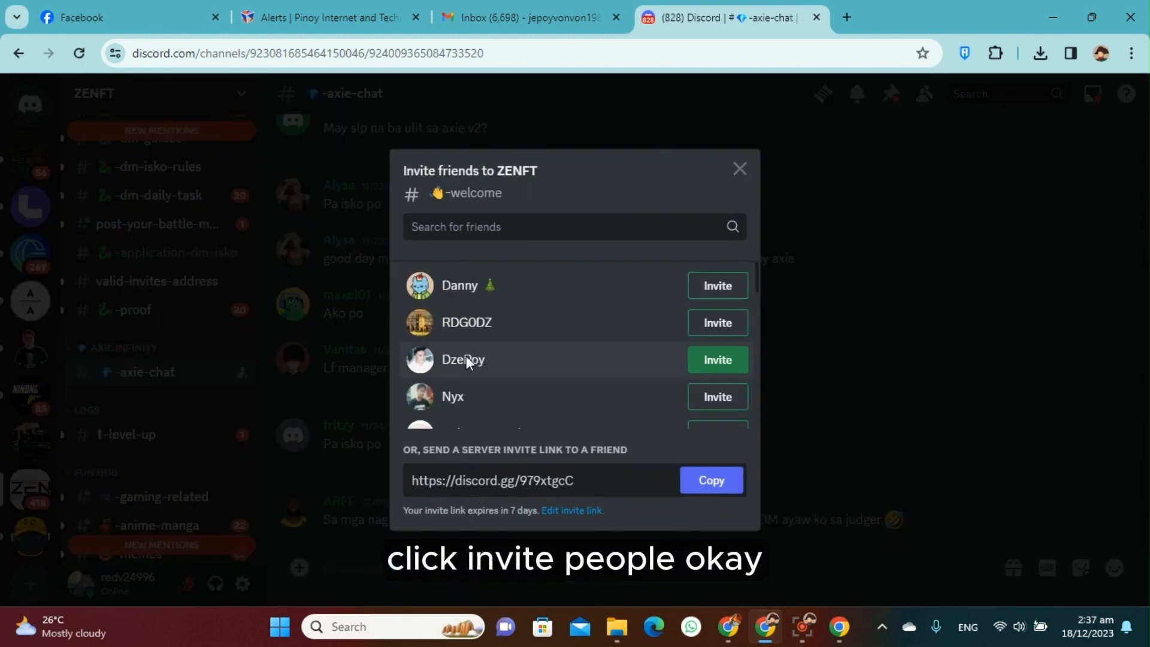
pyautogui.moveTo(597, 169)
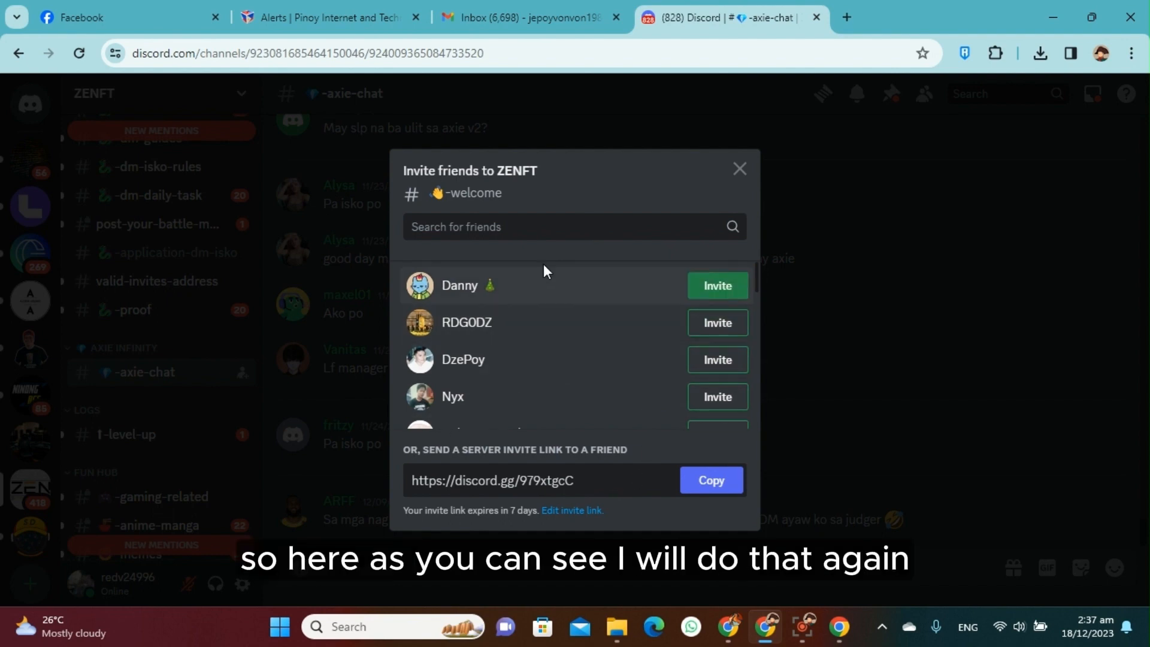
pyautogui.click(739, 169)
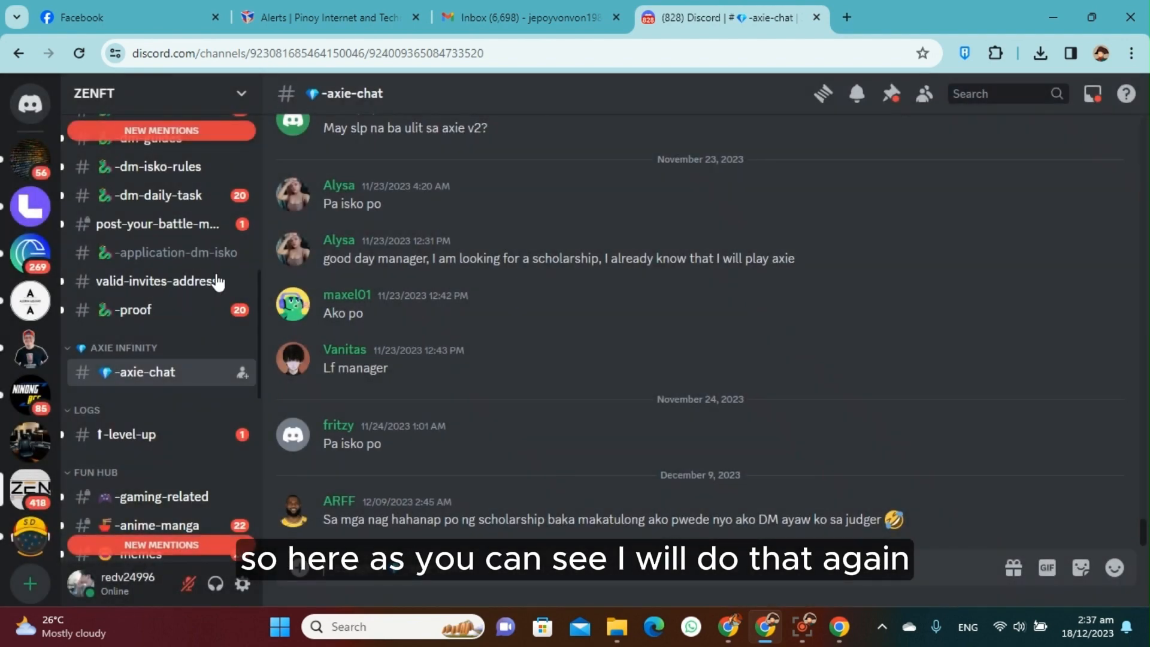
pyautogui.click(238, 93)
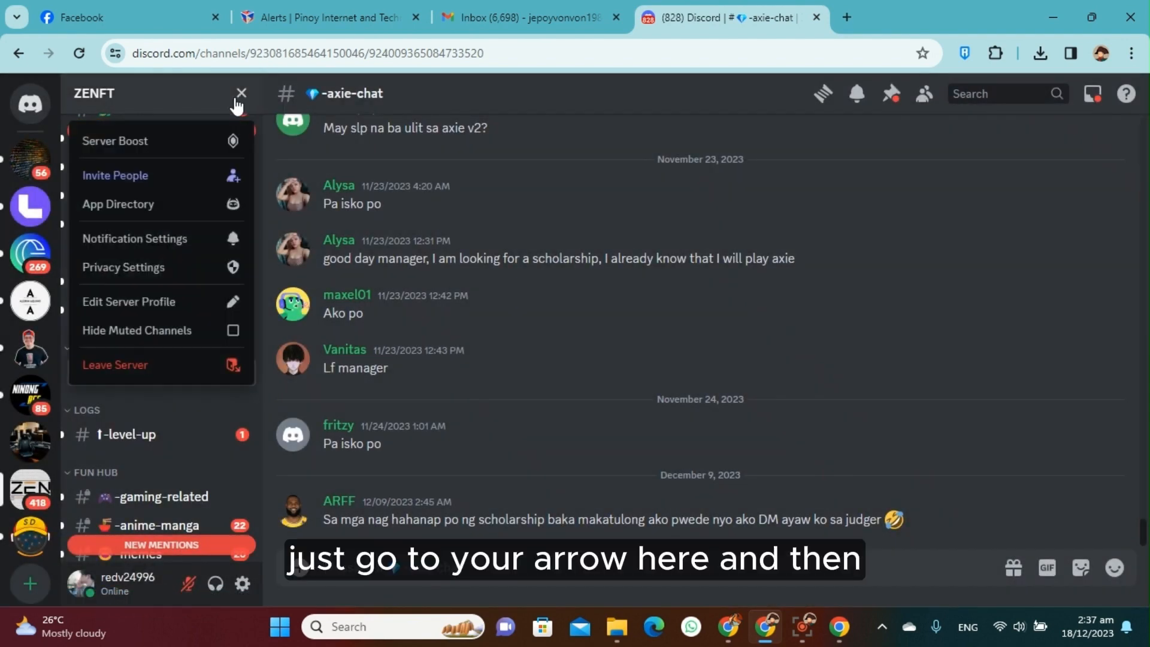
pyautogui.moveTo(173, 180)
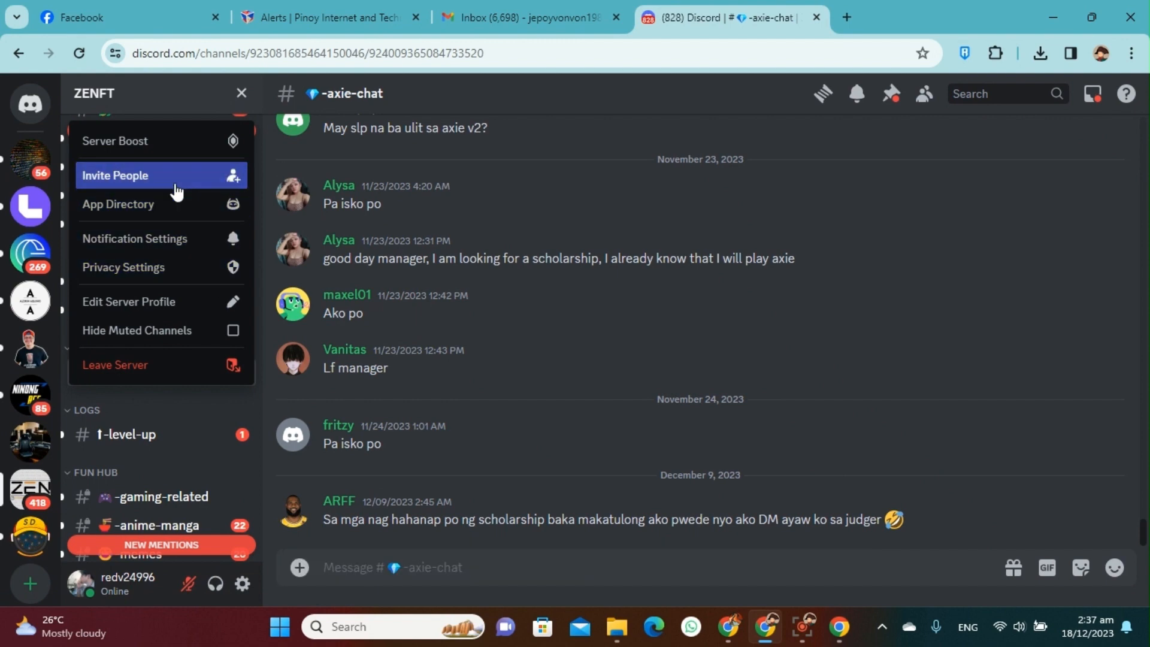
pyautogui.click(115, 175)
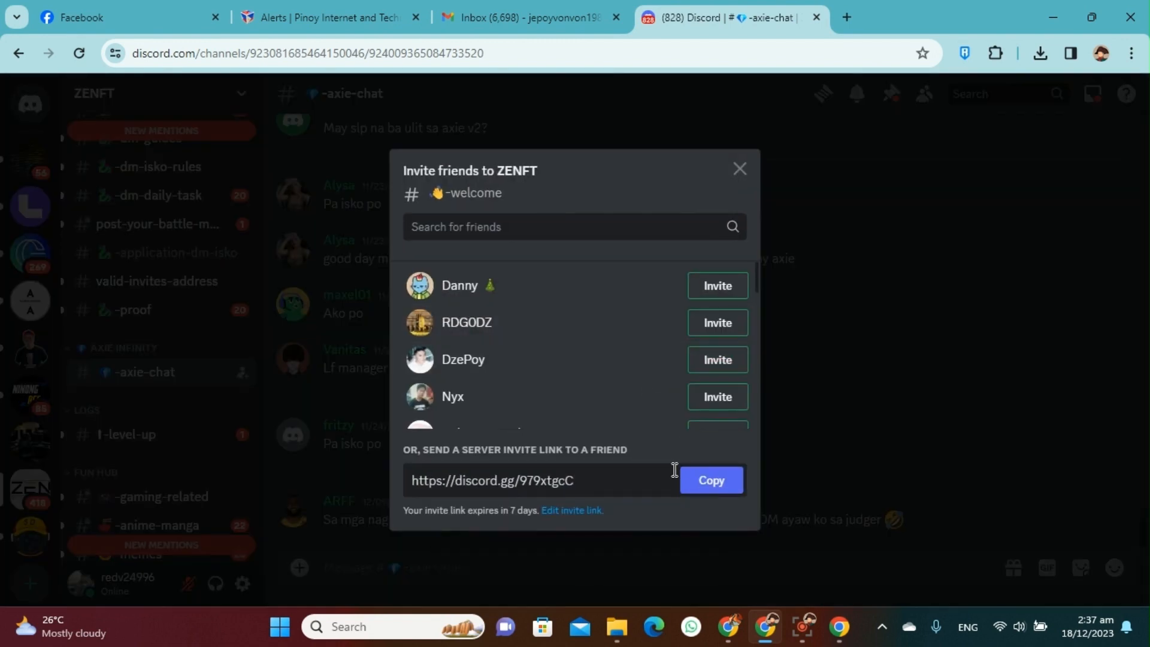
pyautogui.tripleClick(493, 481)
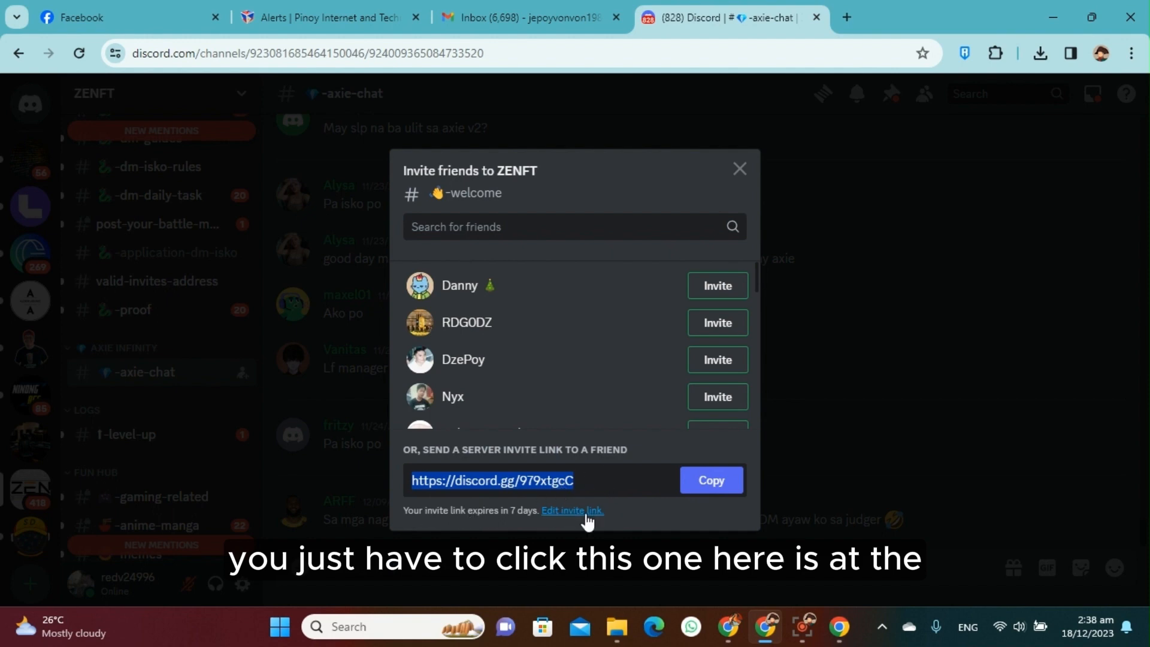
pyautogui.moveTo(454, 521)
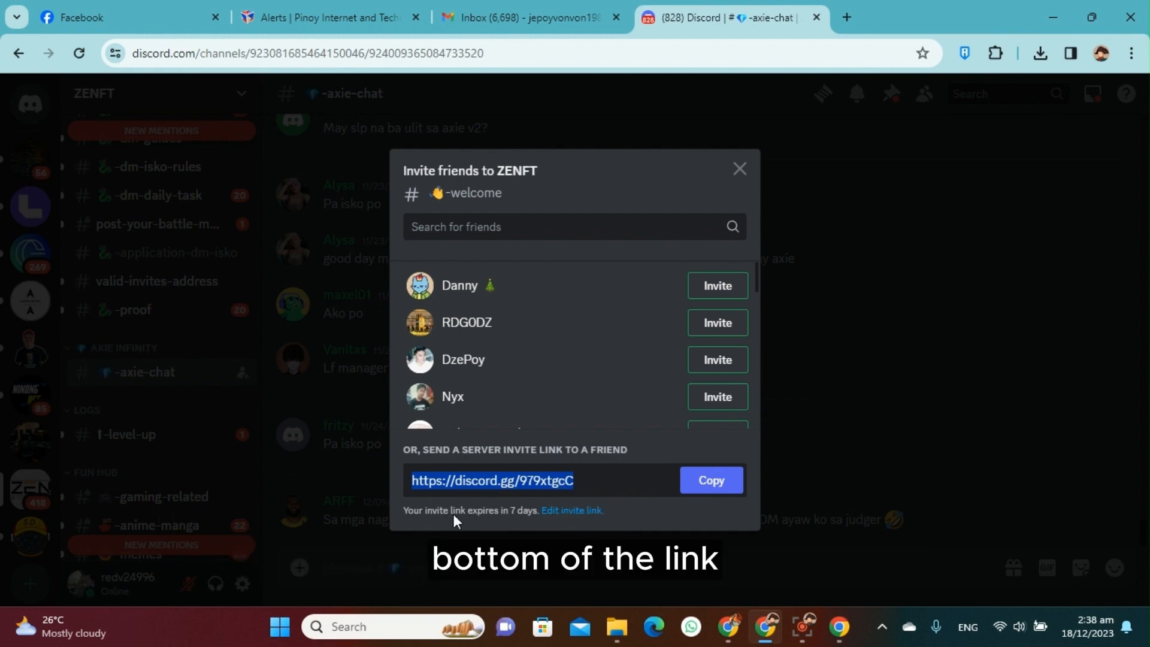
pyautogui.moveTo(571, 510)
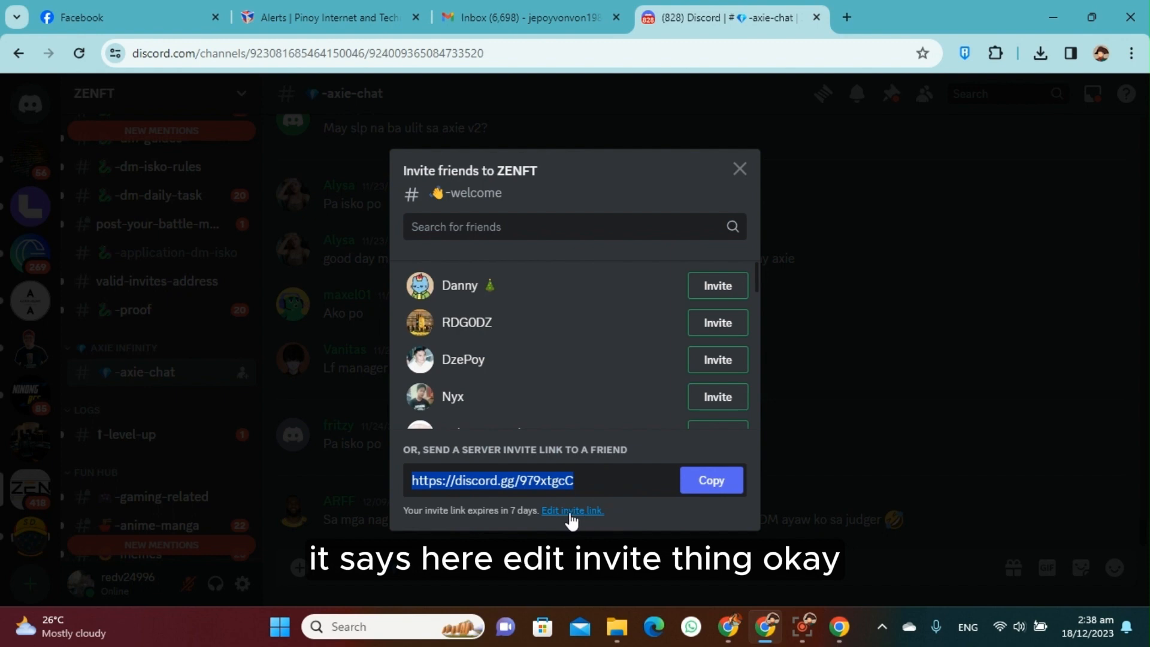
# - Generate a new ZENFT invite link with Expire After set to Never
pyautogui.click(572, 510)
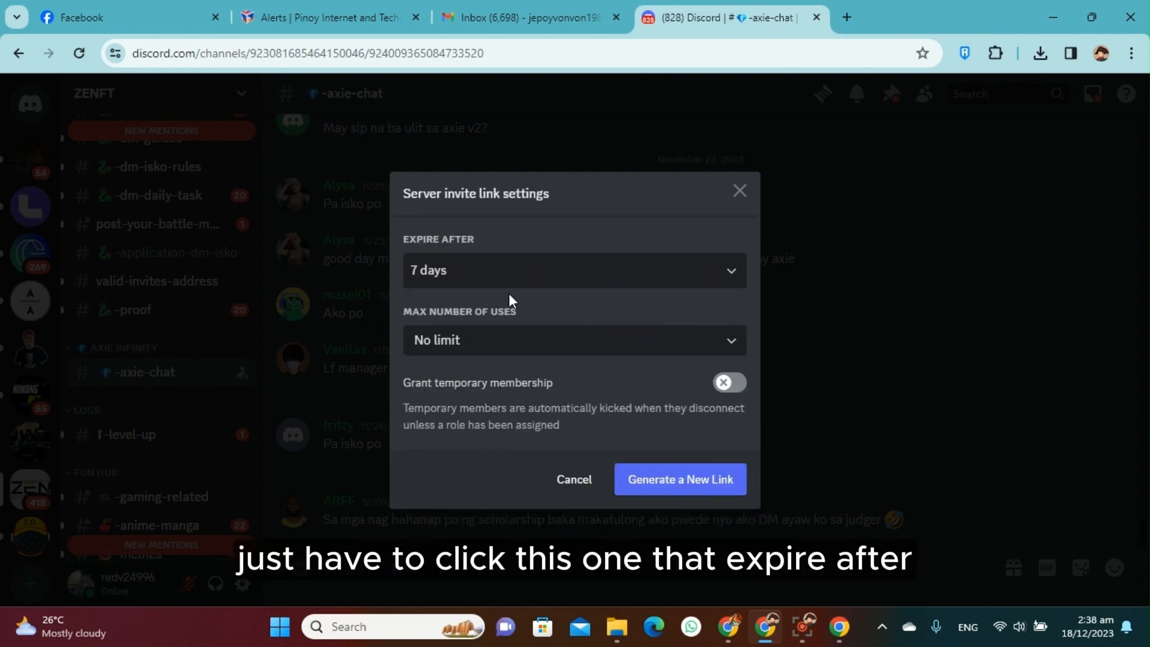
pyautogui.click(575, 270)
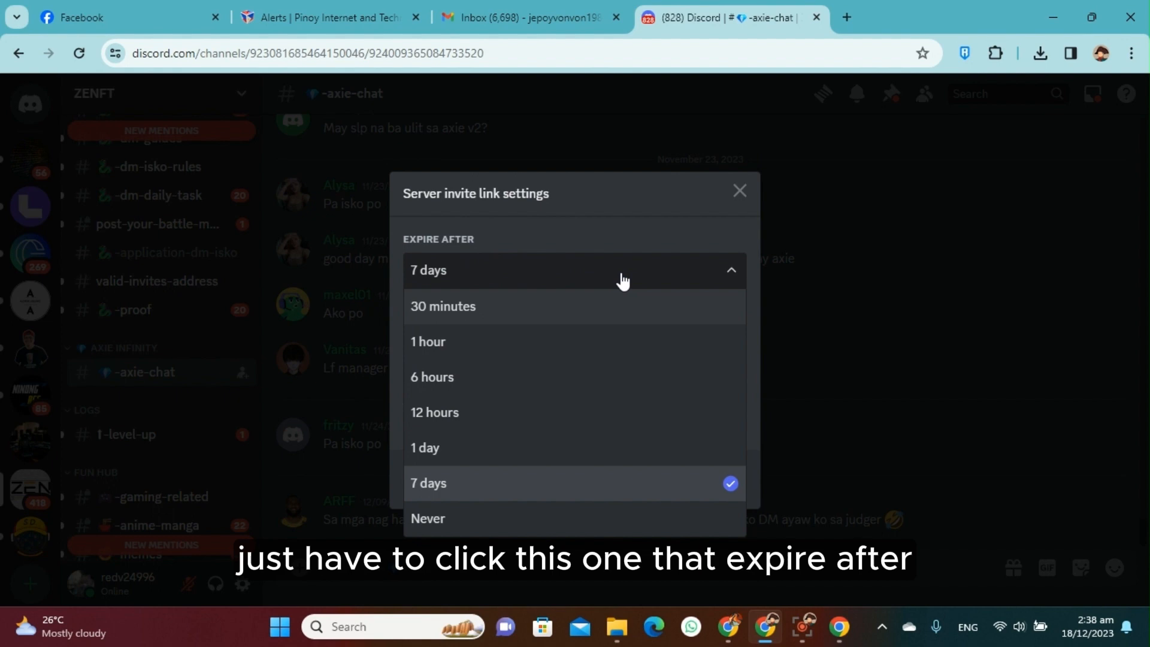
pyautogui.click(428, 517)
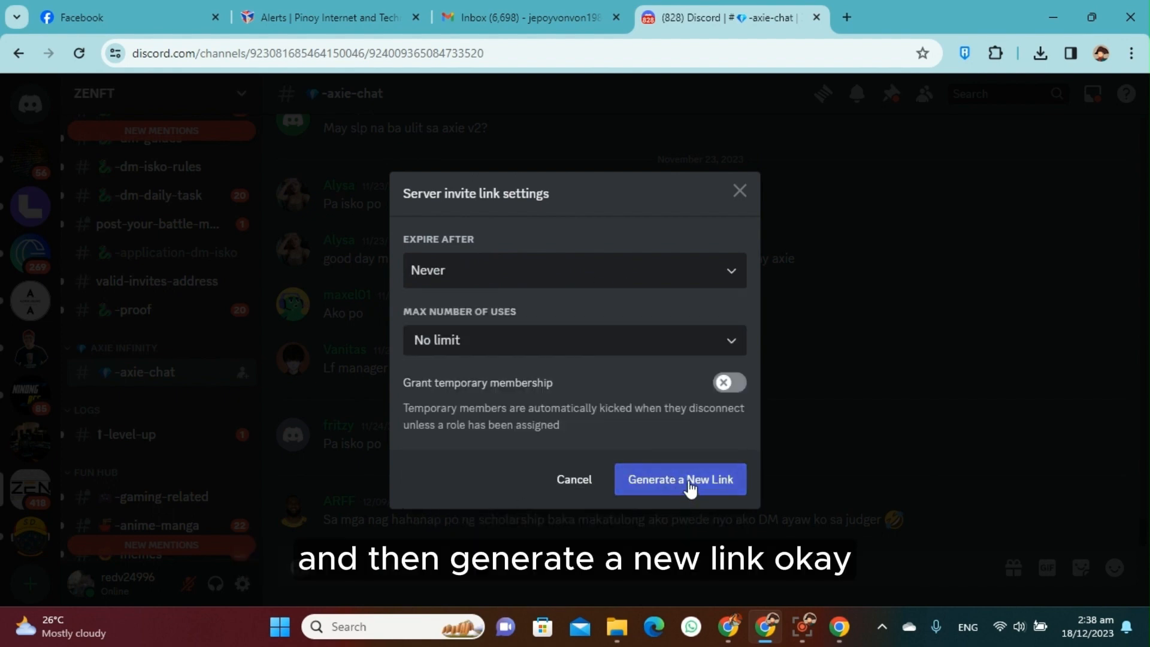
pyautogui.click(679, 479)
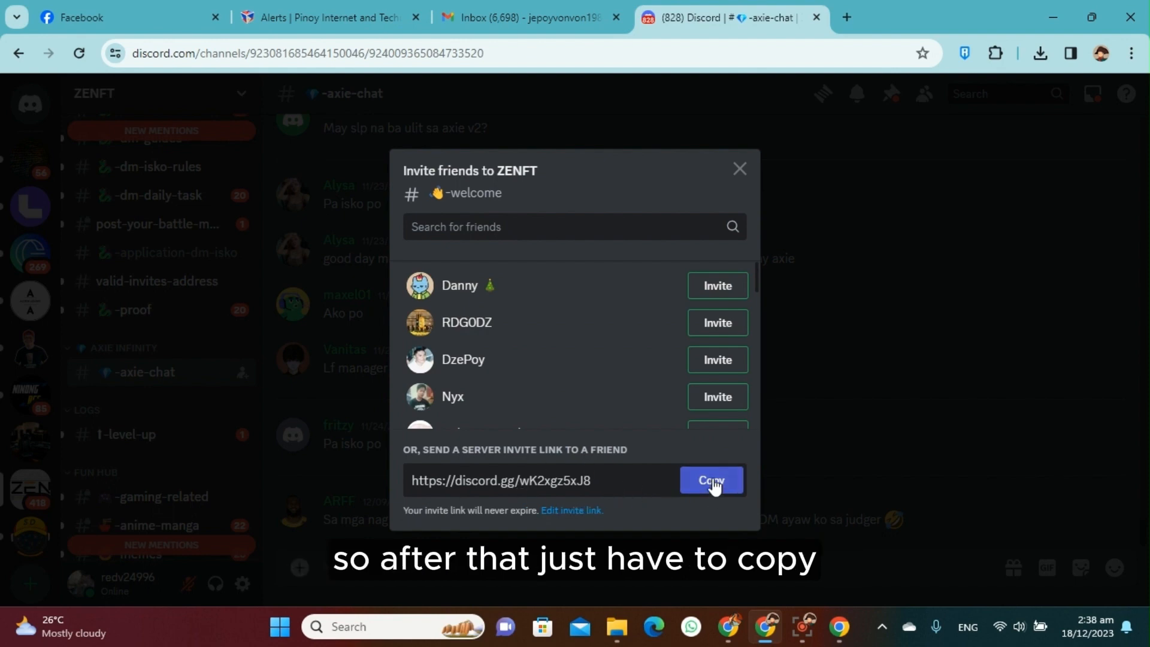
pyautogui.click(709, 480)
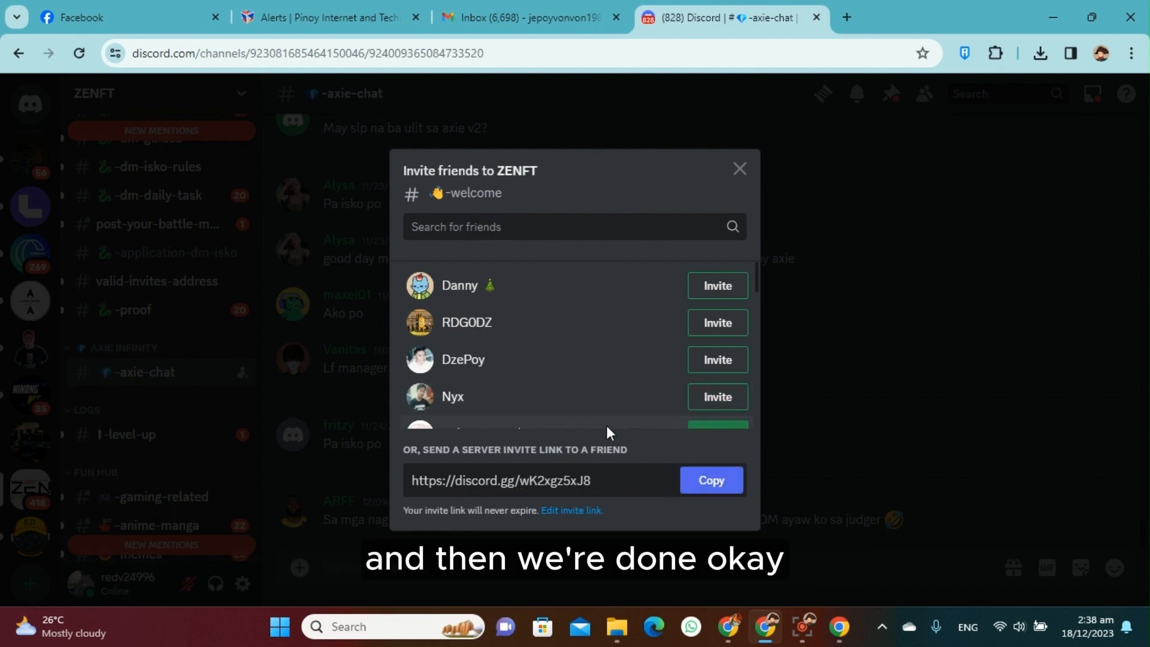